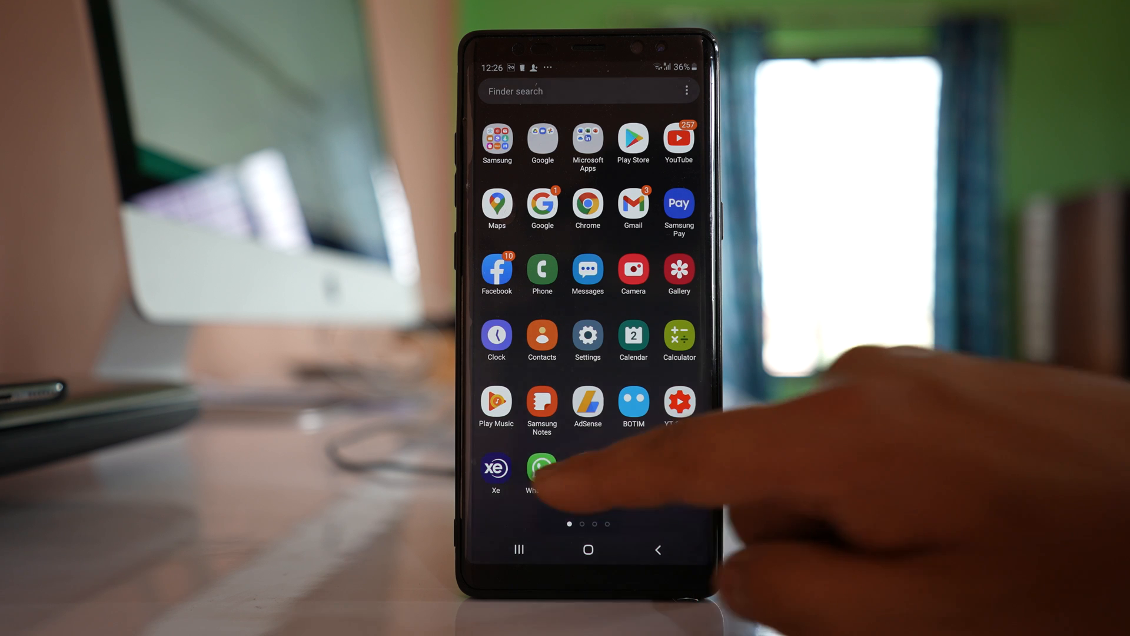
Launch WhatsApp and go to its Settings page.
click(541, 471)
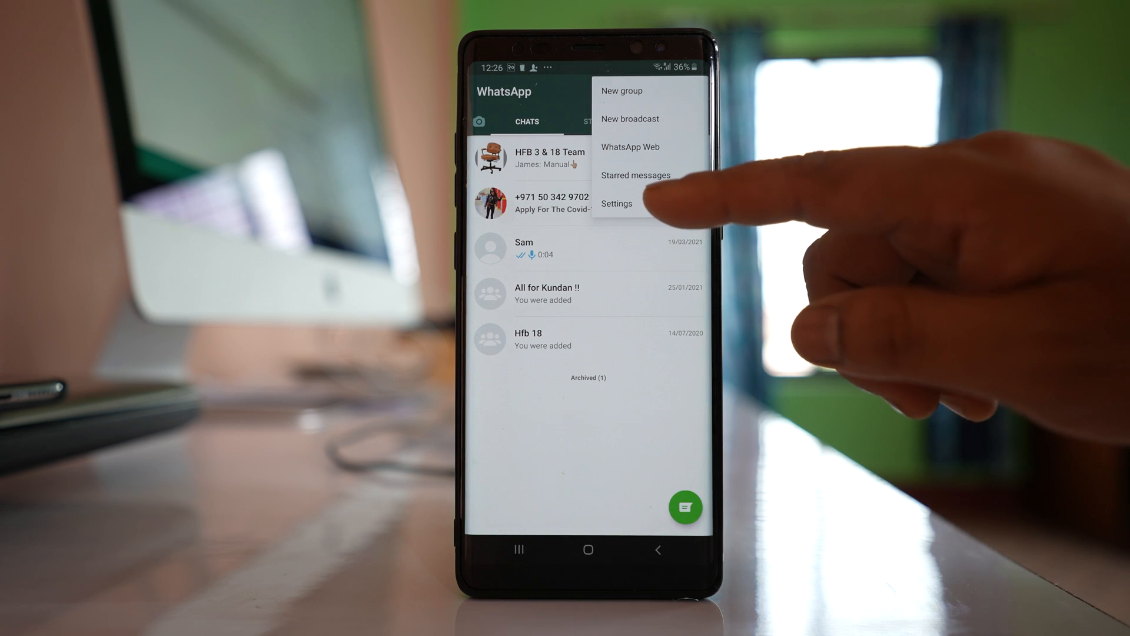
click(616, 203)
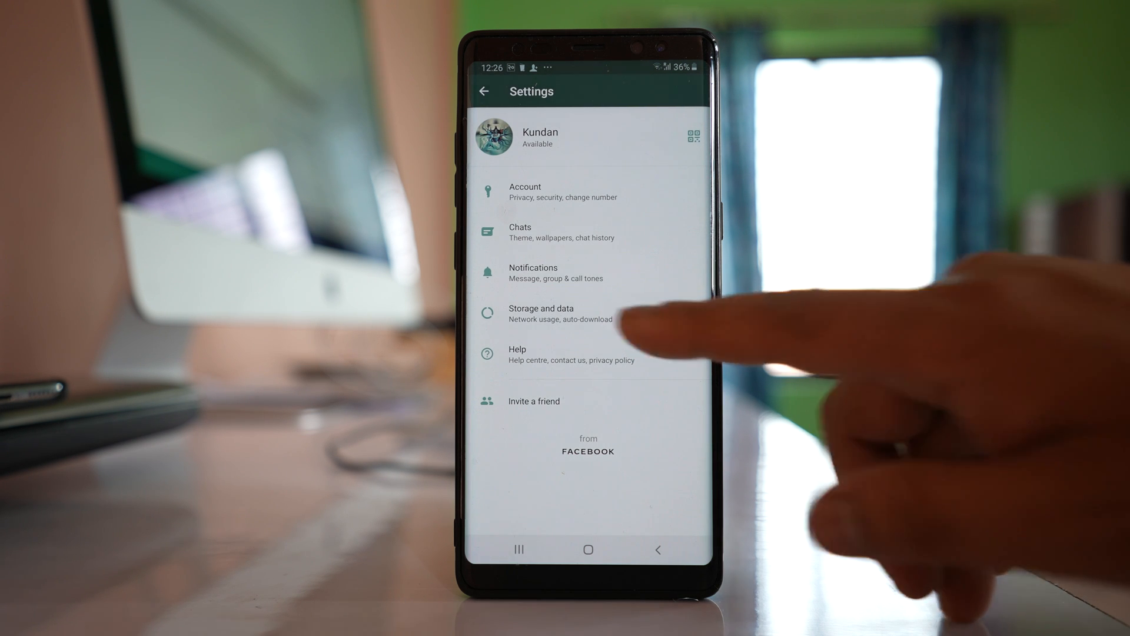
Enter the Storage and data settings showing media auto-download options.
click(562, 313)
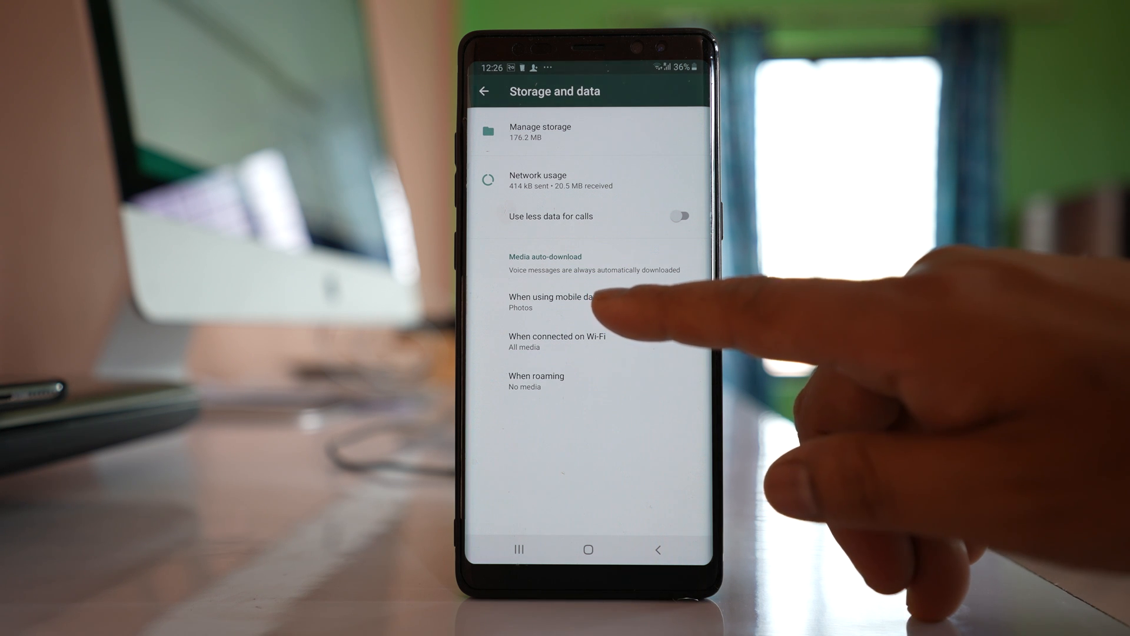
Set mobile-data auto-download to All media: photos, audio, videos and documents.
click(565, 302)
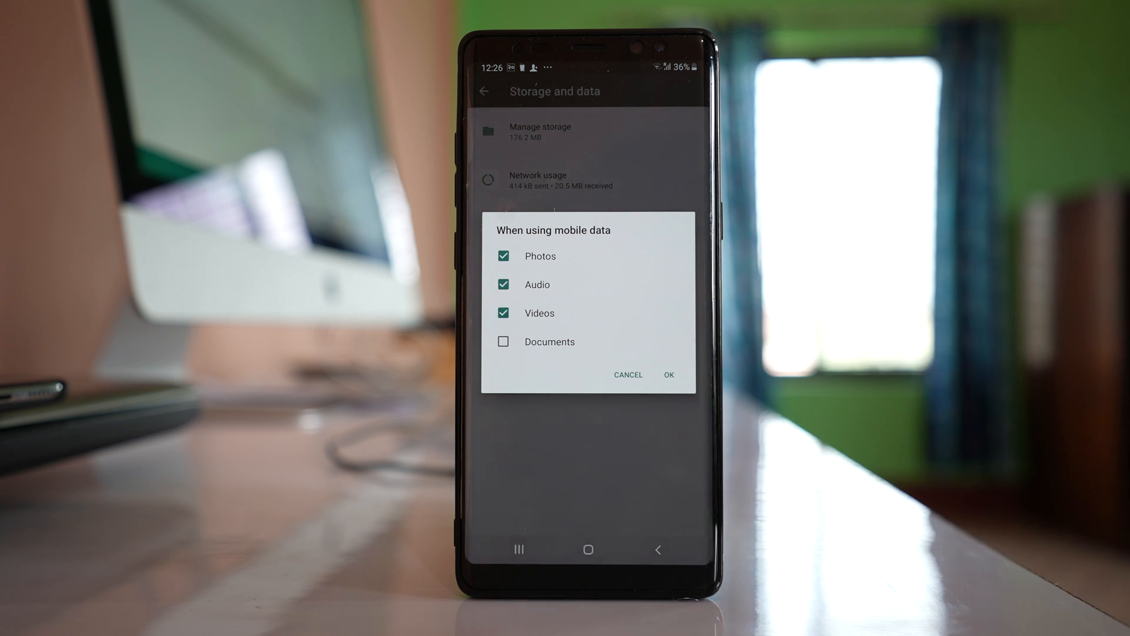
click(504, 341)
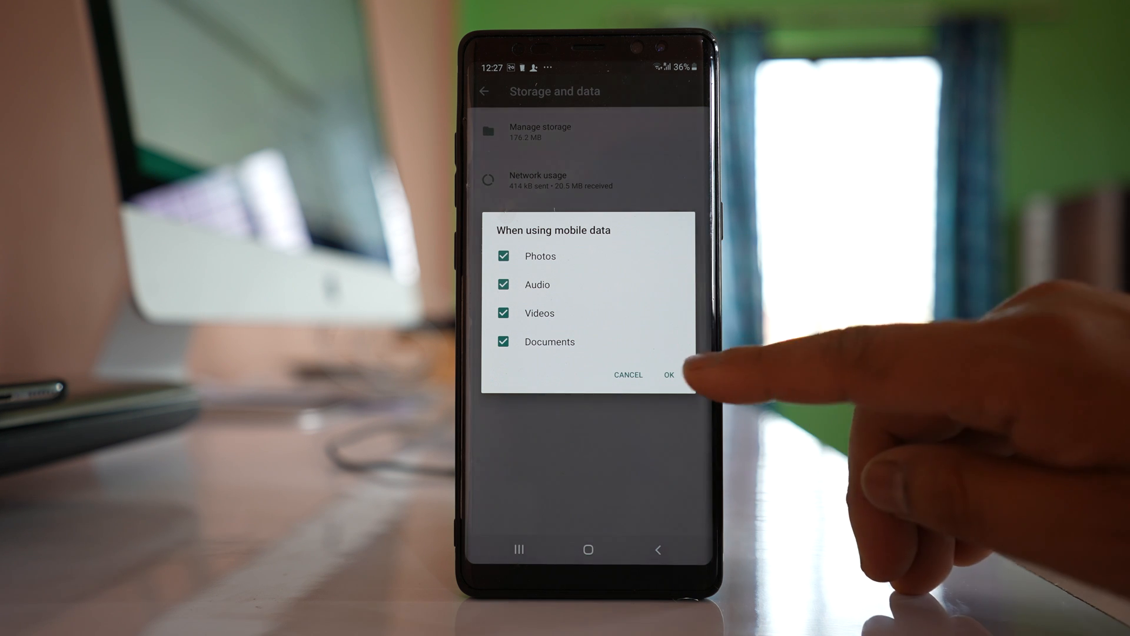
click(669, 375)
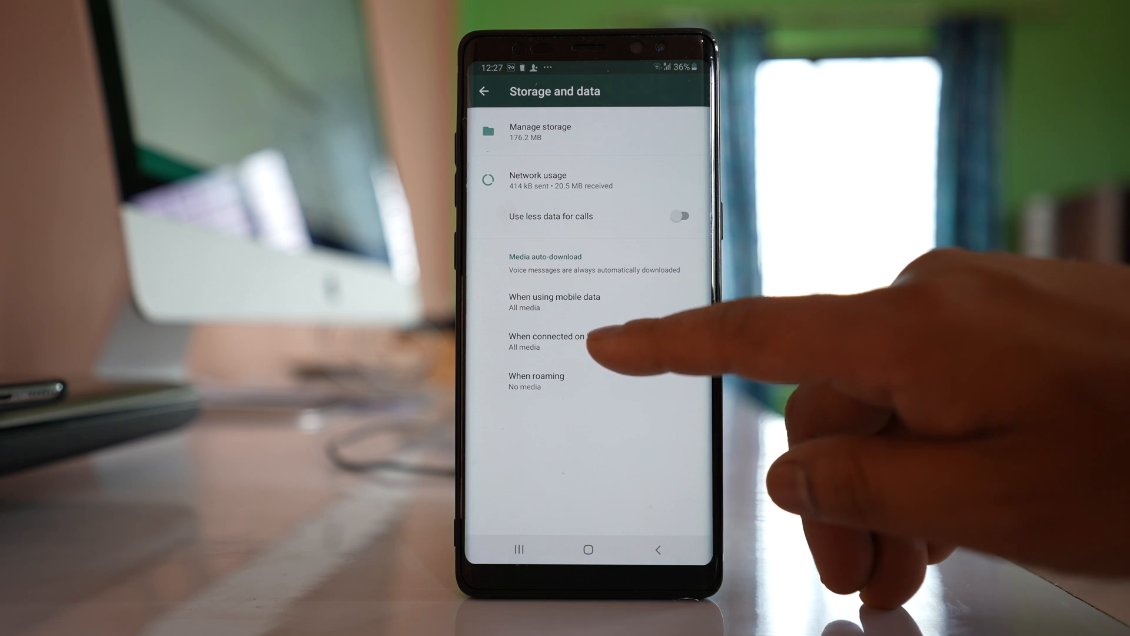
Keep Wi-Fi auto-download at All media and set roaming to All media too.
click(553, 341)
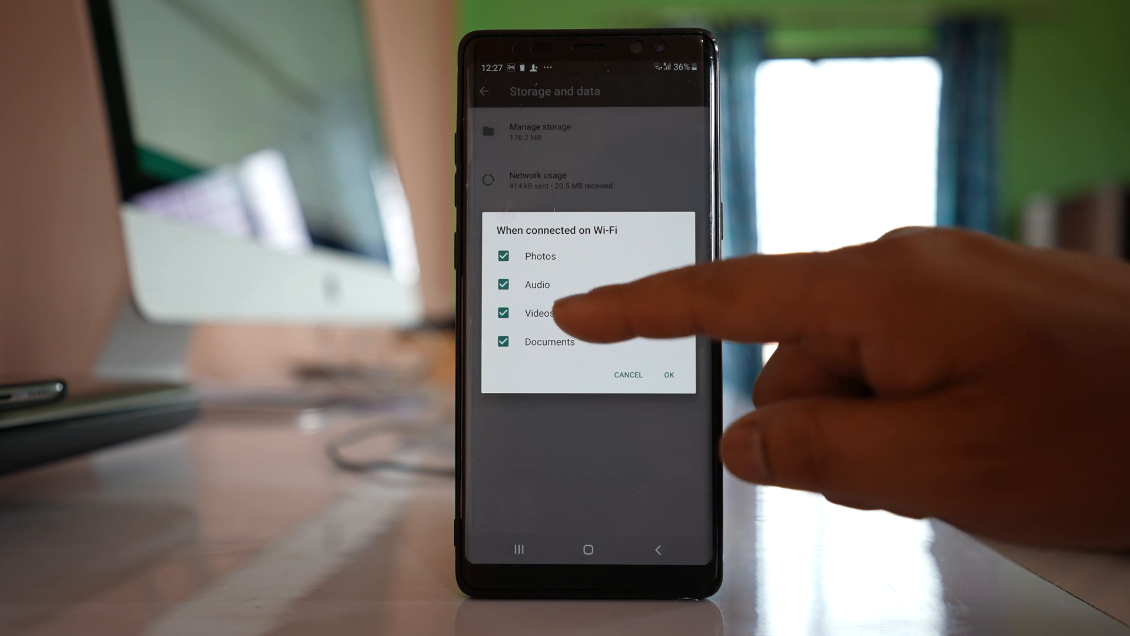
click(668, 374)
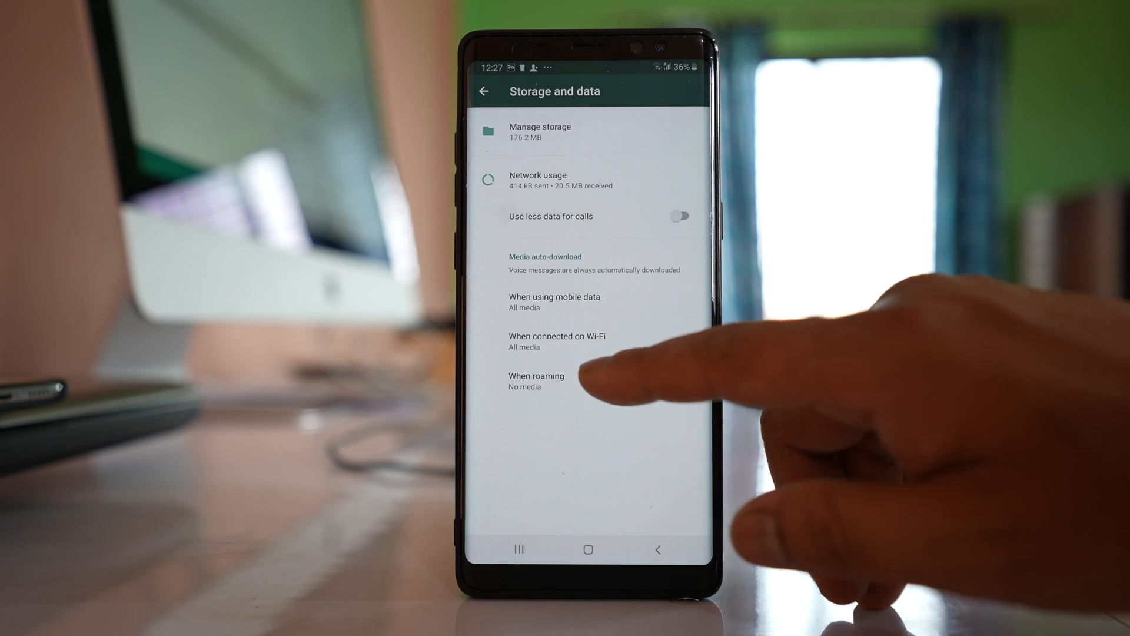
click(537, 381)
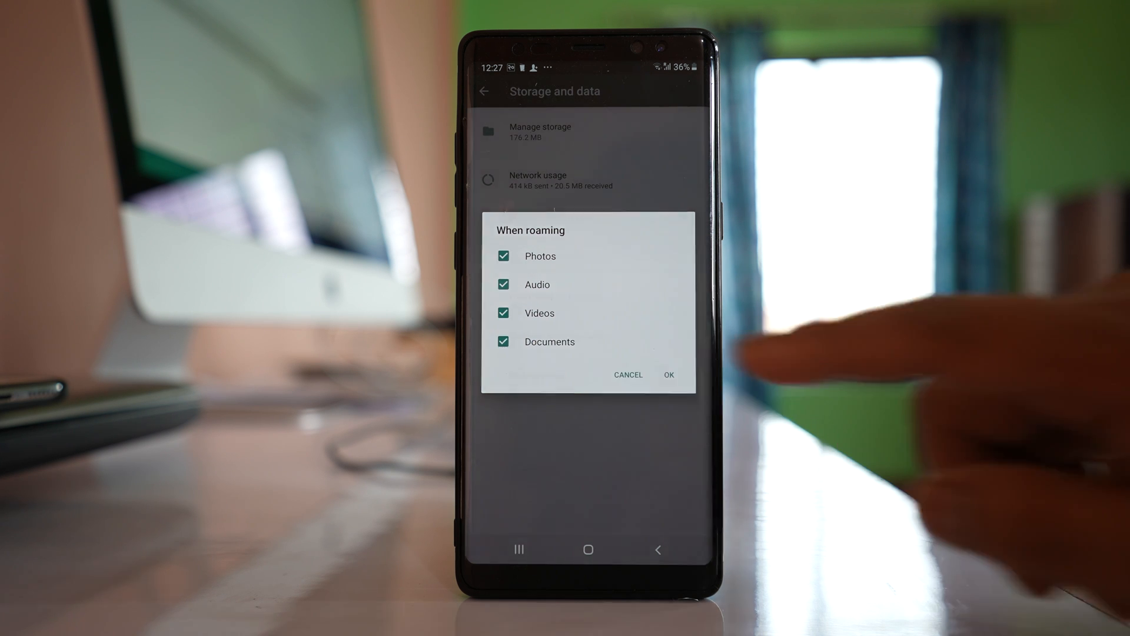
click(668, 374)
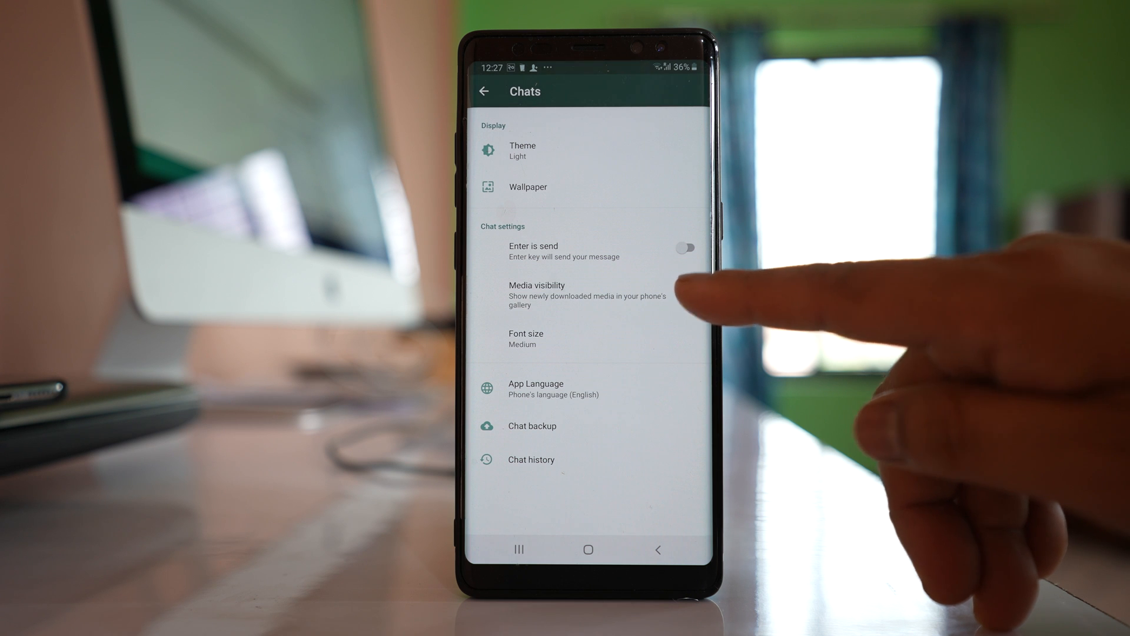
Switch on Media visibility in Chats settings so downloads appear in the gallery.
click(684, 287)
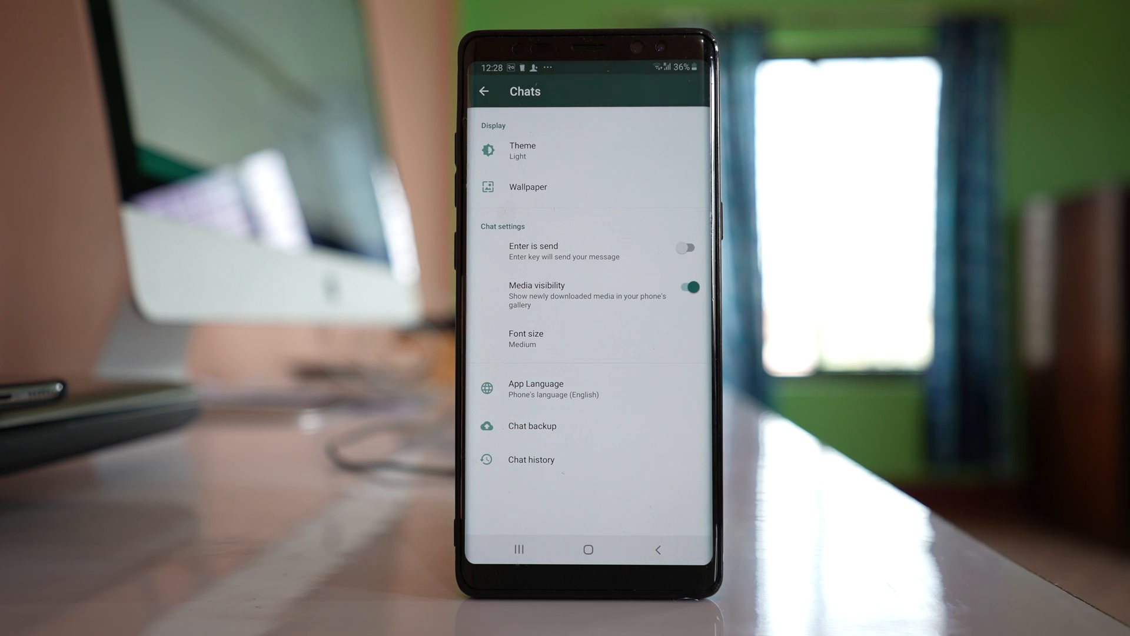